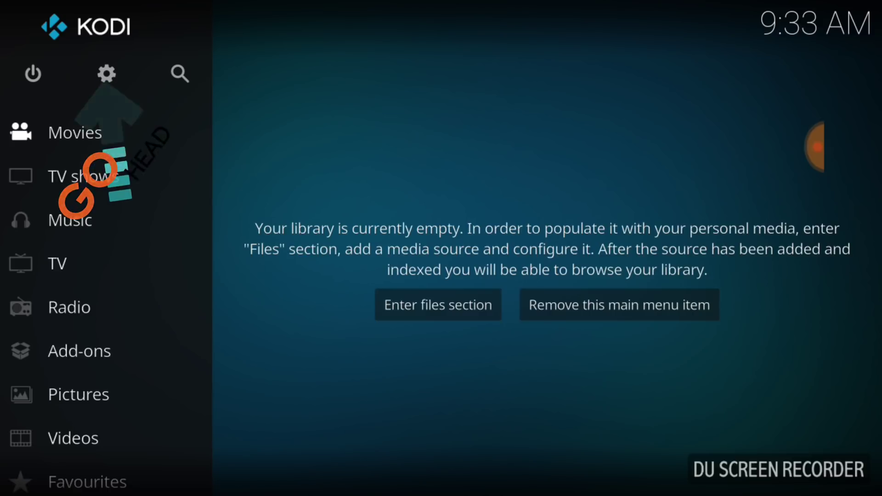
Turn on Unknown sources under Settings > System > Add-ons.
{"action": "left_click", "coordinate": [106, 74]}
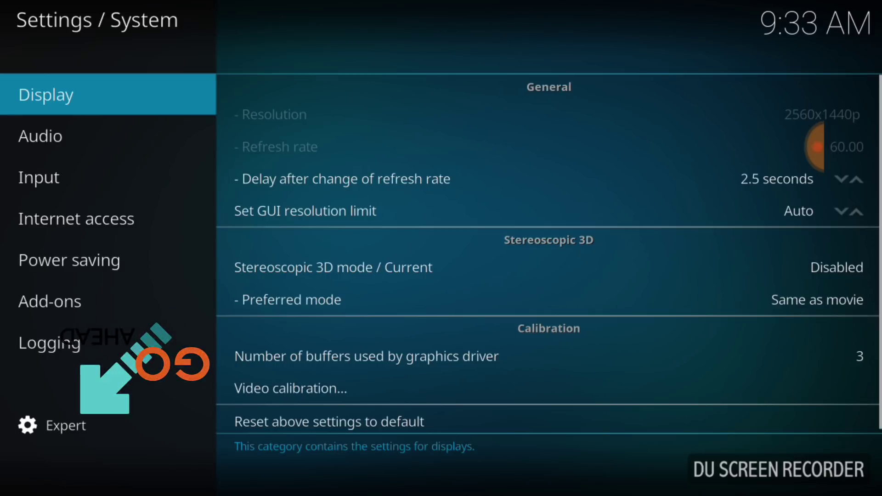
{"action": "left_click", "coordinate": [50, 301]}
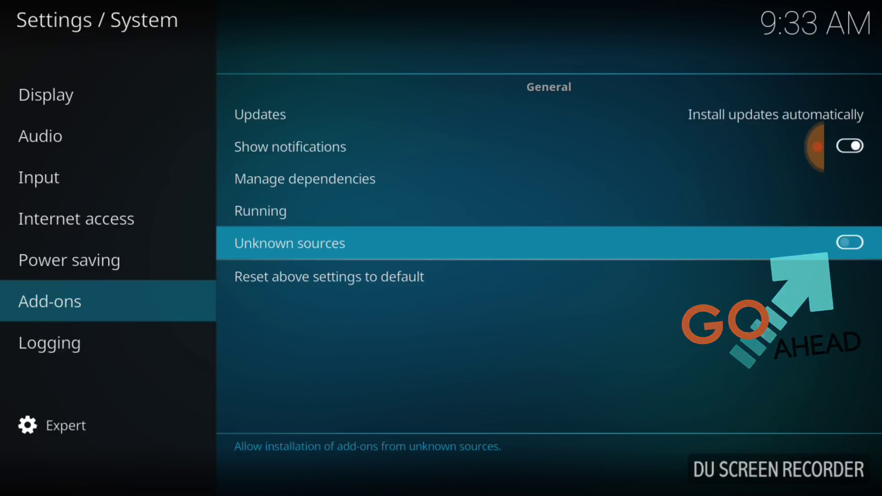
{"action": "left_click", "coordinate": [852, 241]}
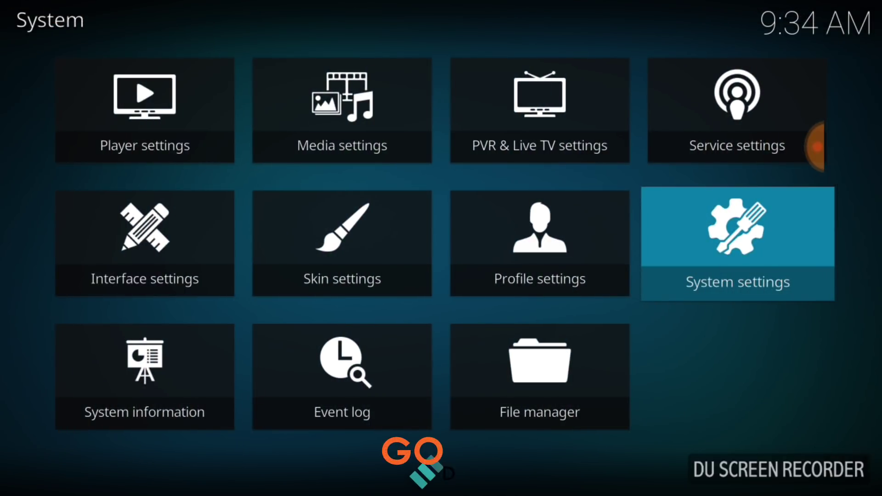
Choose Add source from the File manager's left pane.
{"action": "left_click", "coordinate": [540, 375]}
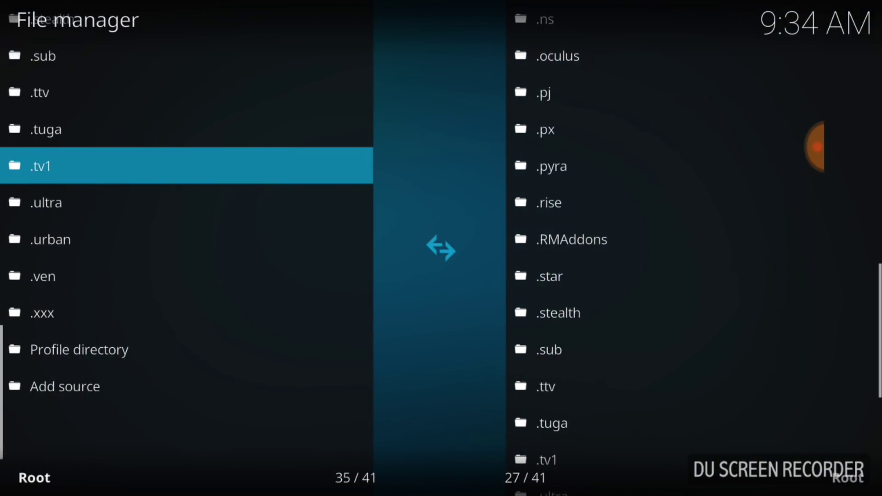
{"action": "scroll", "scroll_direction": "down", "scroll_amount": 3}
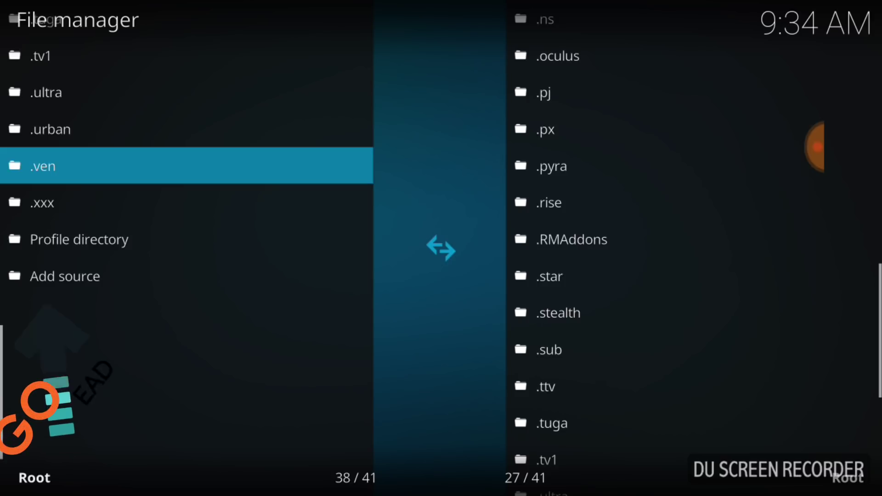
{"action": "left_click", "coordinate": [65, 276]}
{"action": "type", "text": "htt"}
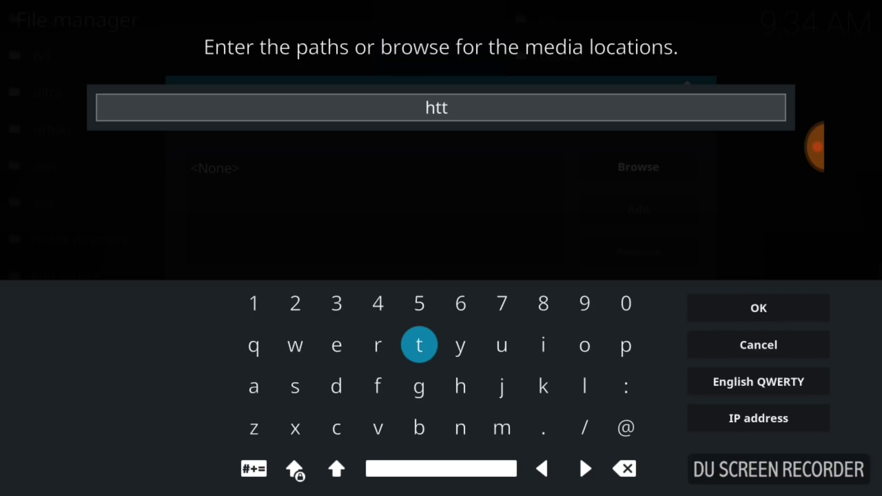
{"action": "left_click", "coordinate": [585, 428]}
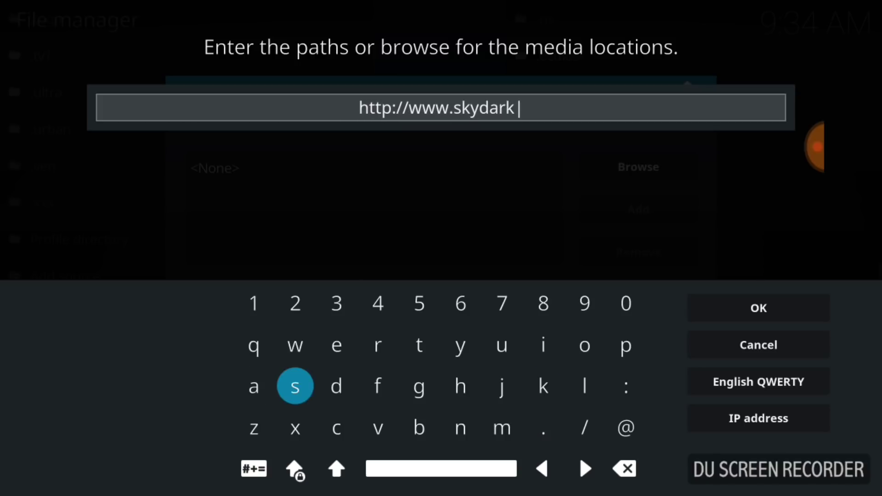
{"action": "left_click", "coordinate": [544, 428]}
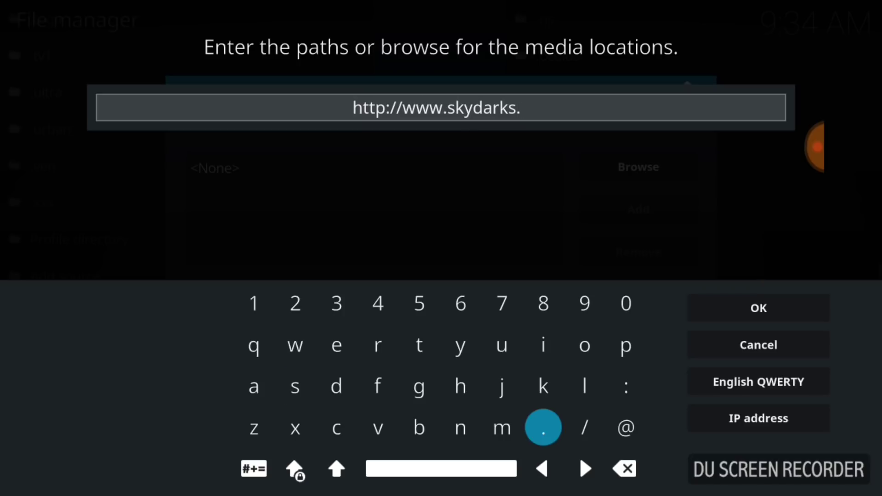
{"action": "left_click", "coordinate": [502, 428]}
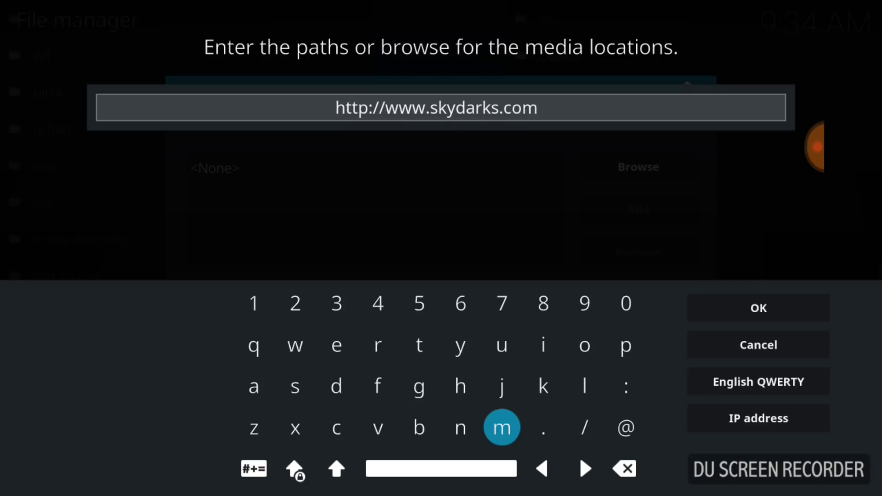
{"action": "left_click", "coordinate": [585, 428]}
{"action": "type", "text": "/sky"}
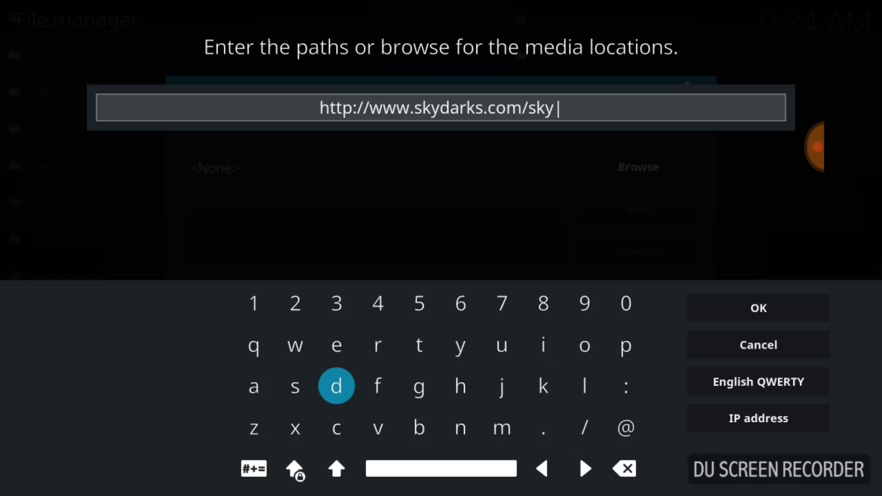
{"action": "left_click", "coordinate": [544, 386]}
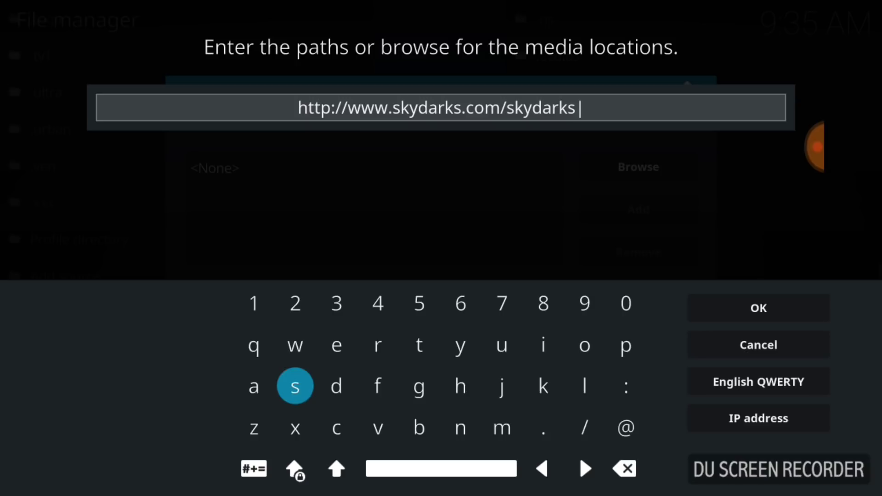
{"action": "left_click", "coordinate": [758, 308]}
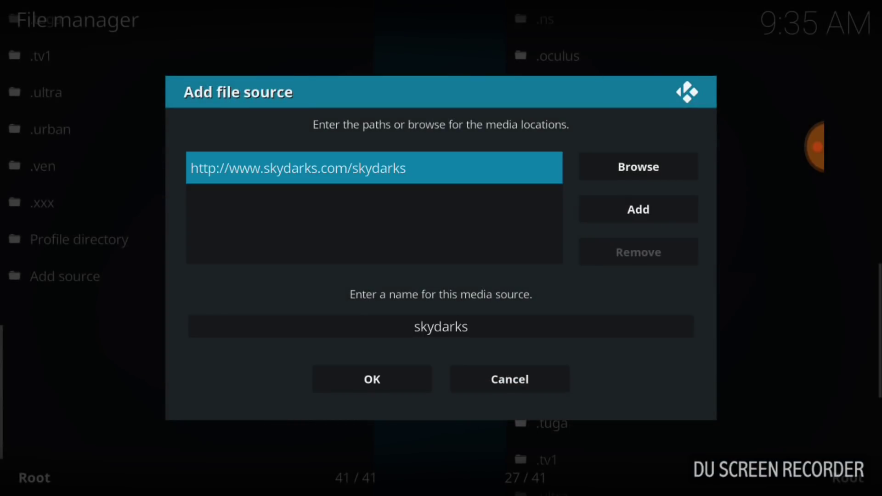
Rename the source to '.skydarks', save it, and return home.
{"action": "left_click", "coordinate": [441, 327]}
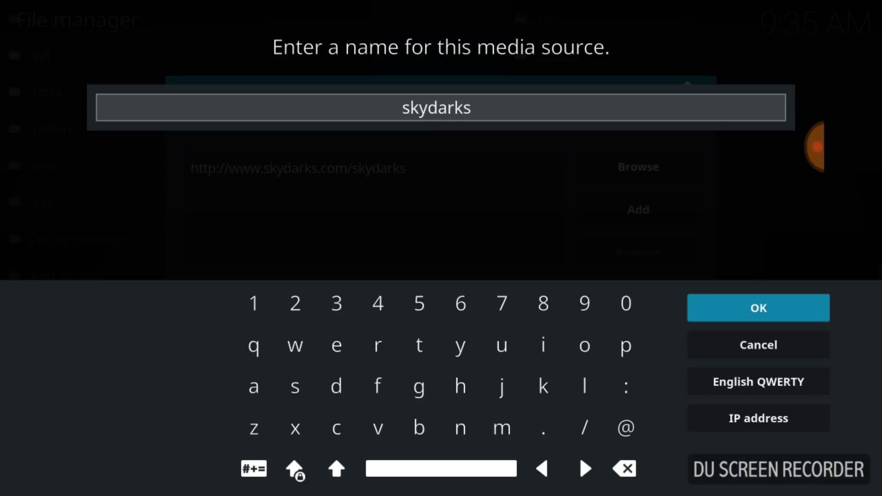
{"action": "left_click", "coordinate": [543, 481]}
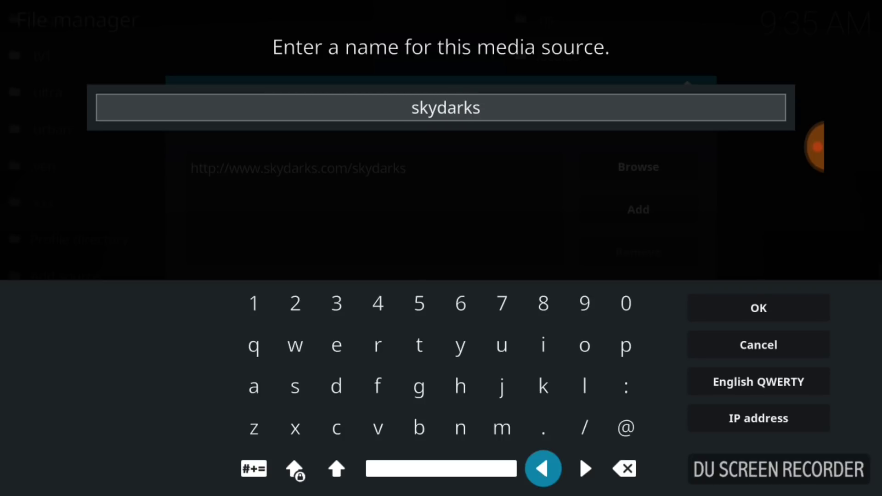
{"action": "left_click", "coordinate": [543, 428]}
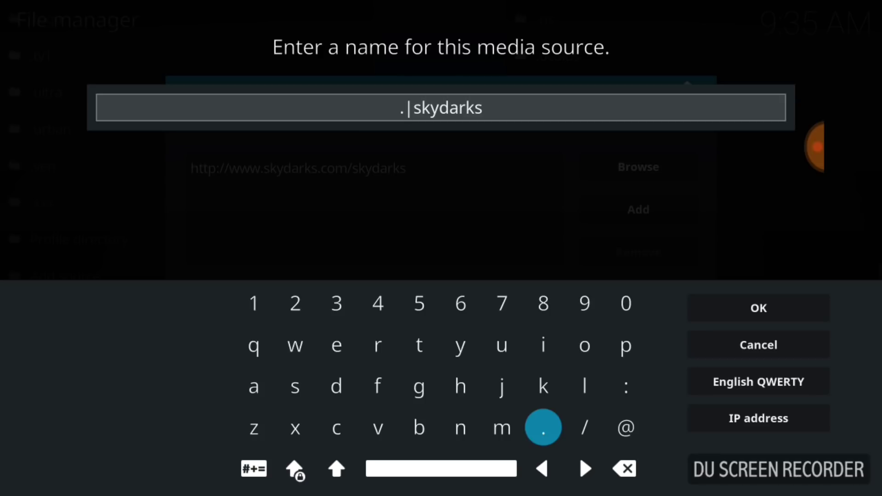
{"action": "left_click", "coordinate": [759, 308]}
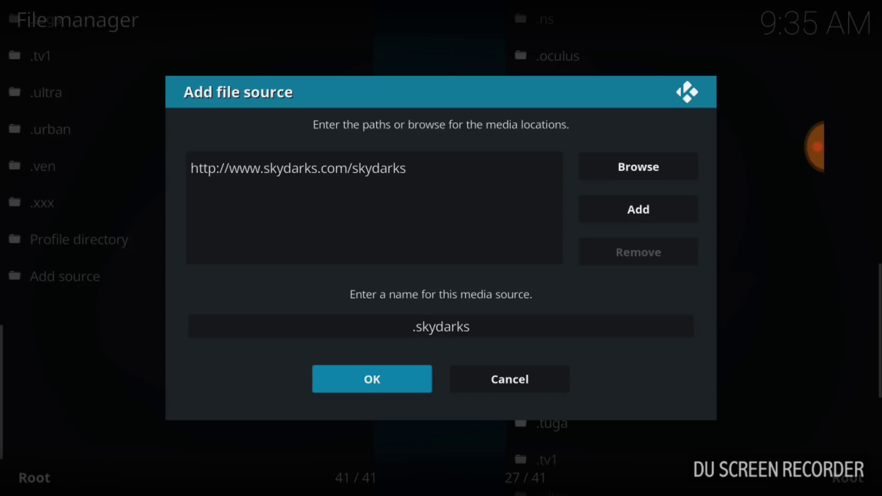
{"action": "left_click", "coordinate": [372, 379]}
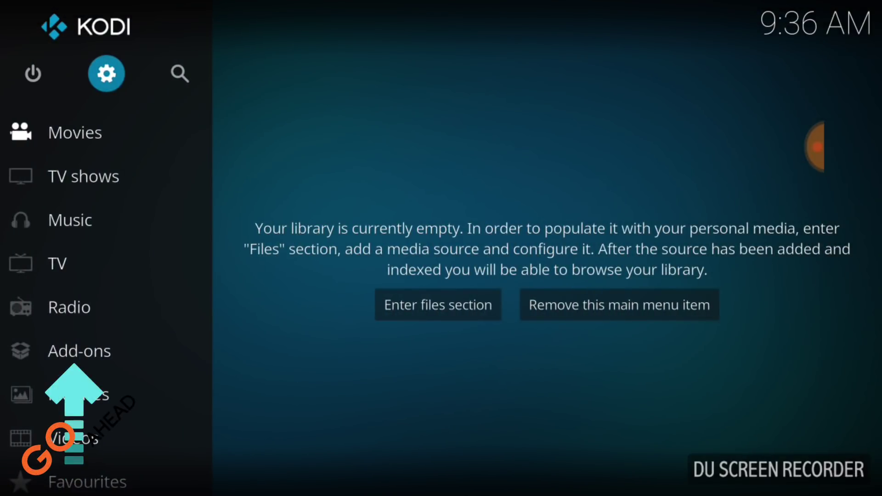
Open the add-on browser from the Add-ons section.
{"action": "left_click", "coordinate": [79, 351]}
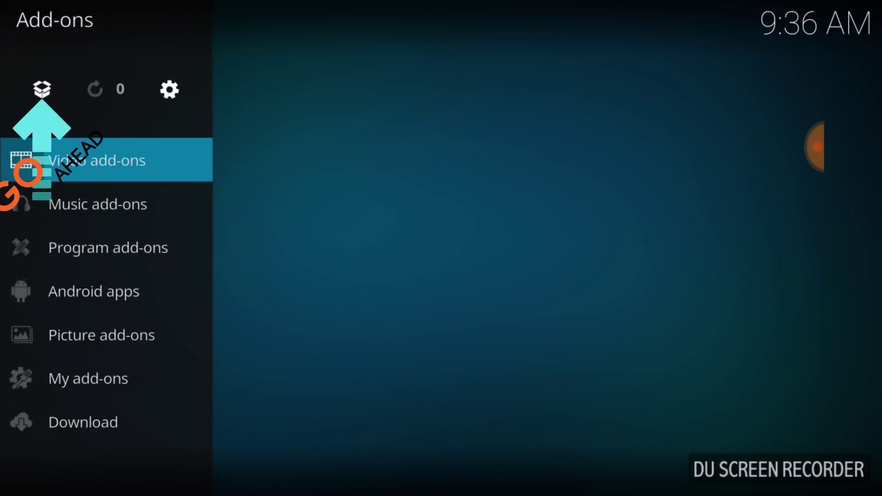
{"action": "left_click", "coordinate": [97, 160]}
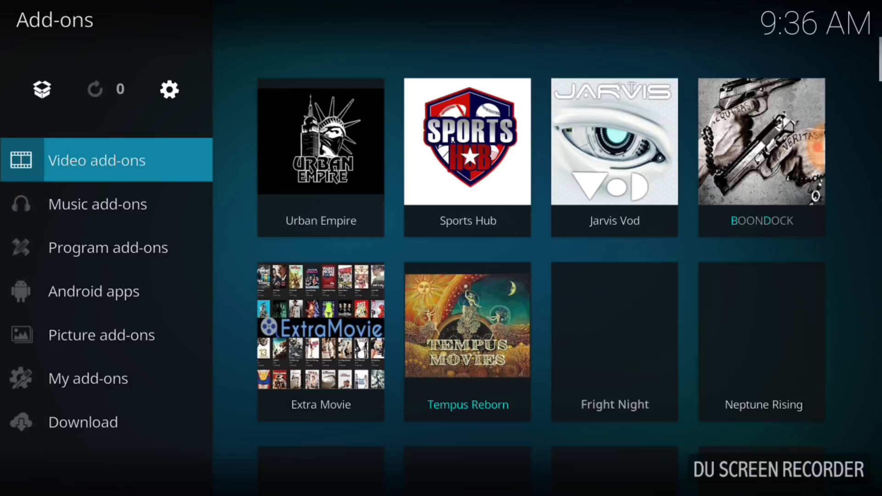
{"action": "left_click", "coordinate": [40, 89]}
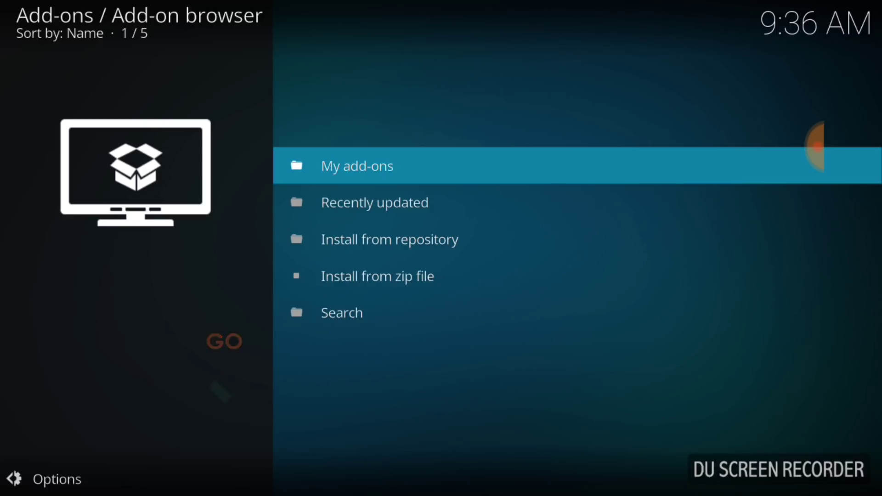
Install repository.skydarks-5.2.zip from the .skydarks source's repozip folder.
{"action": "left_click", "coordinate": [377, 276]}
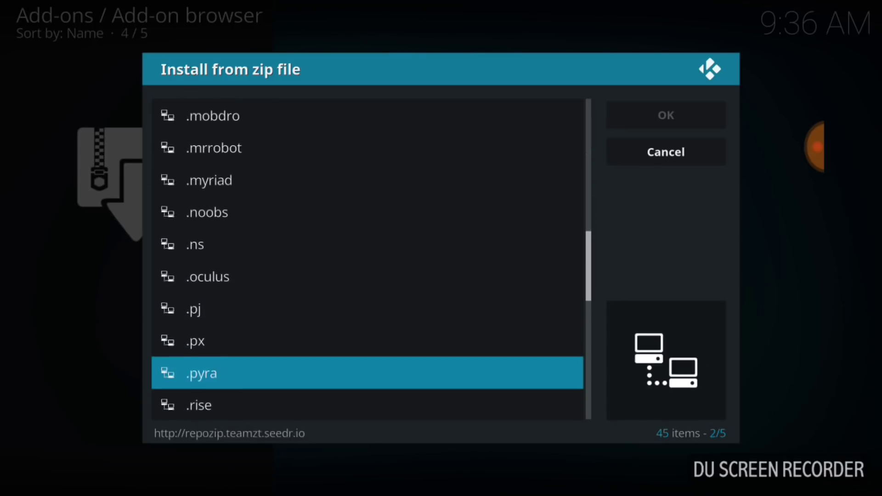
{"action": "scroll", "scroll_direction": "down", "scroll_amount": 3}
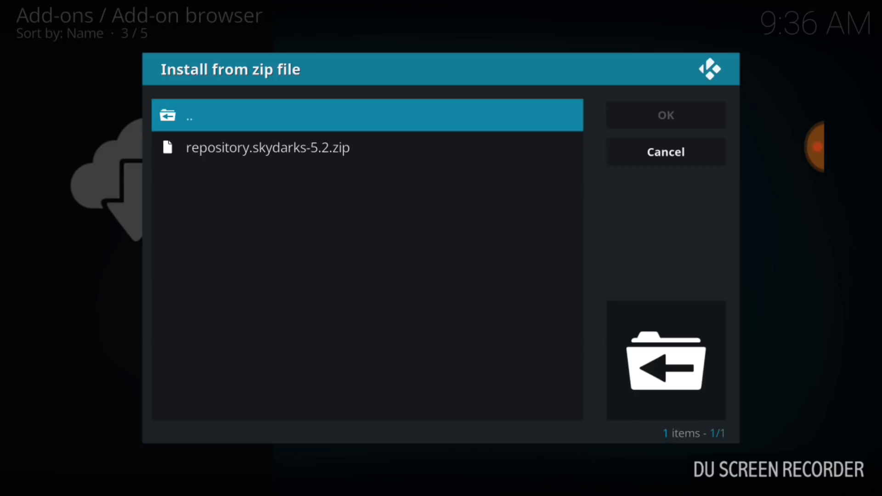
{"action": "left_click", "coordinate": [666, 152]}
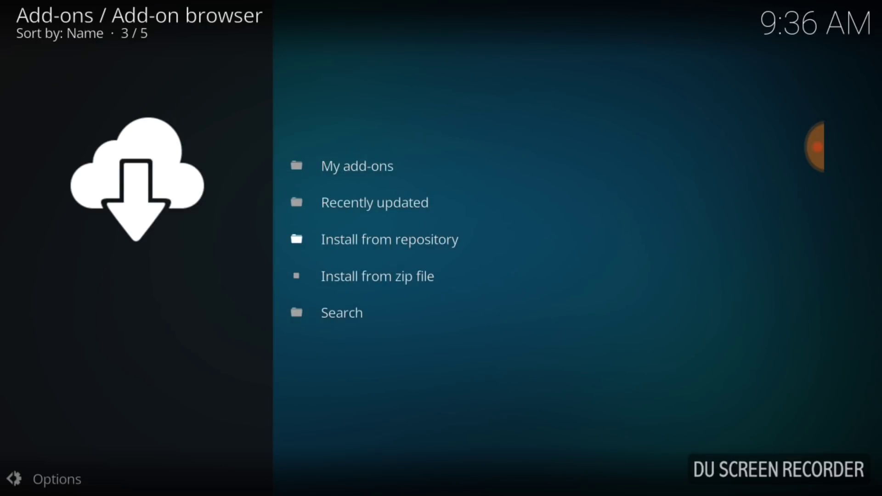
{"action": "mouse_move", "coordinate": [389, 239]}
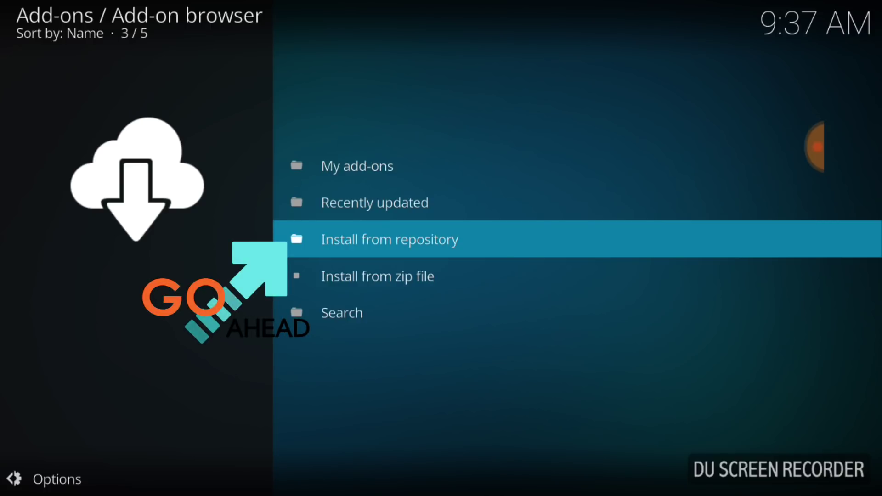
Open Skydark's Repository from the Install from repository list.
{"action": "left_click", "coordinate": [389, 239]}
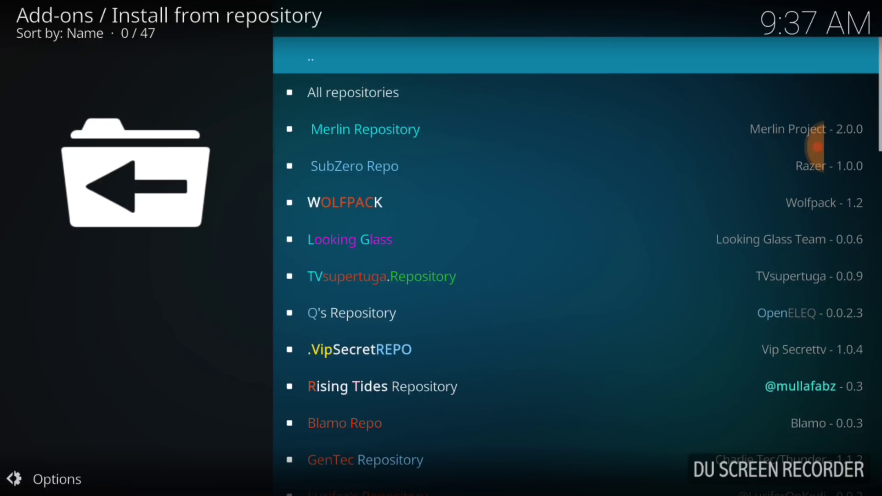
{"action": "scroll", "scroll_direction": "down", "scroll_amount": 3}
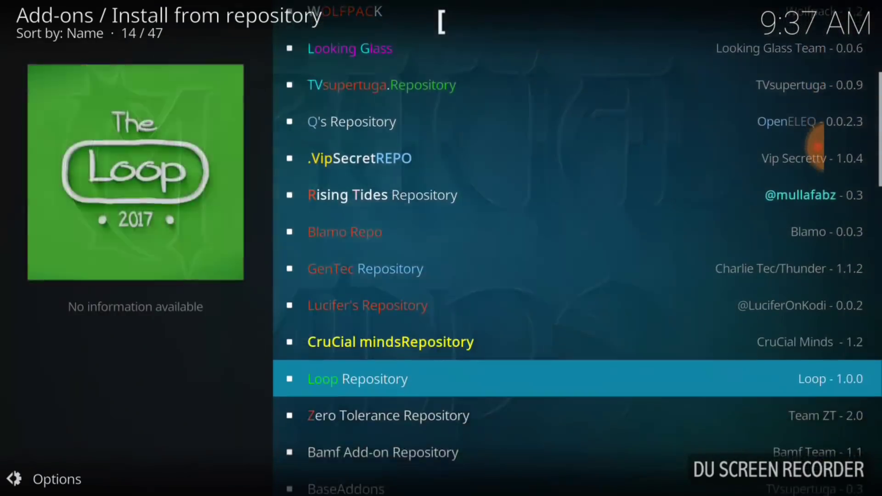
{"action": "scroll", "scroll_direction": "down", "scroll_amount": 3}
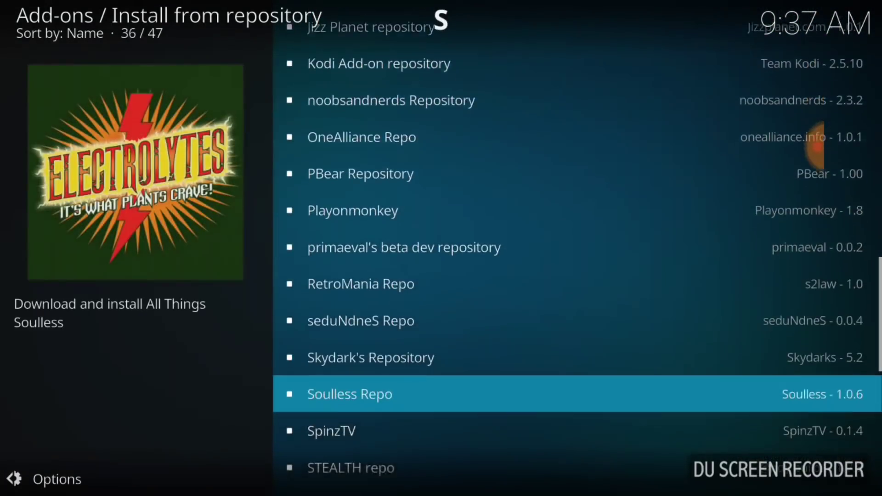
{"action": "scroll", "scroll_direction": "down", "scroll_amount": 3}
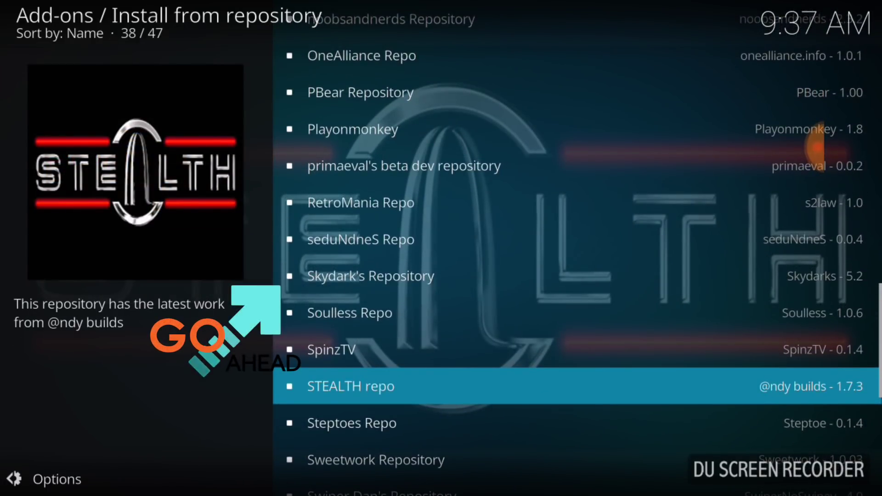
{"action": "left_click", "coordinate": [371, 276]}
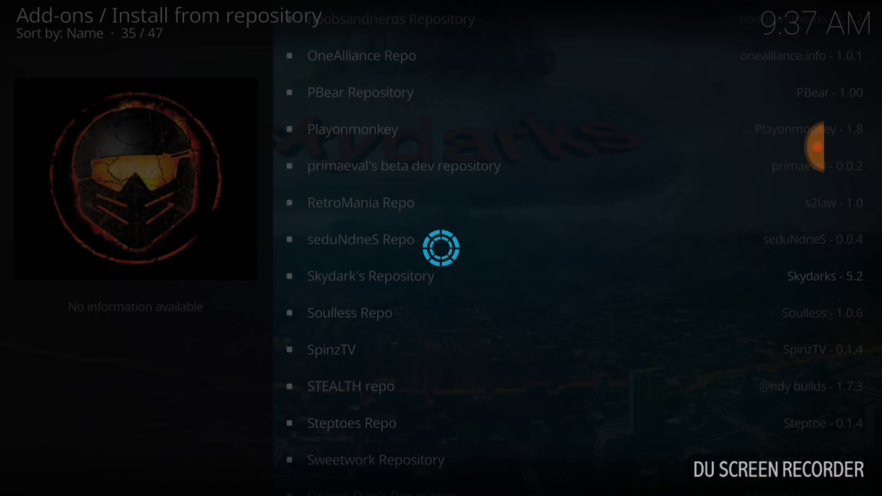
{"action": "left_click", "coordinate": [371, 276]}
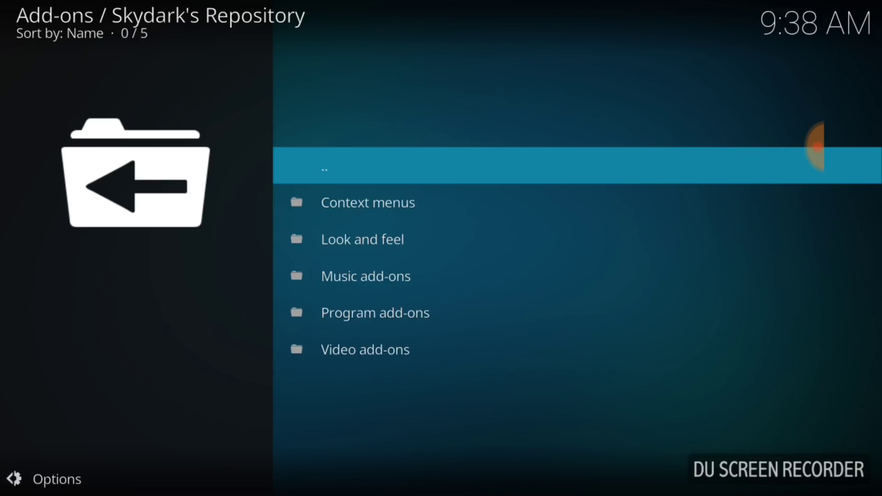
Install Cerebrus from the repository's Video add-ons category.
{"action": "left_click", "coordinate": [364, 350]}
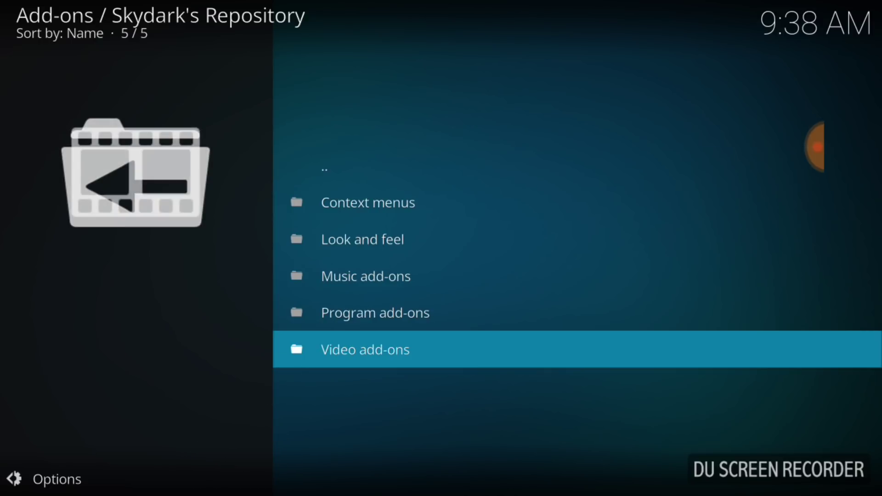
{"action": "left_click", "coordinate": [364, 350]}
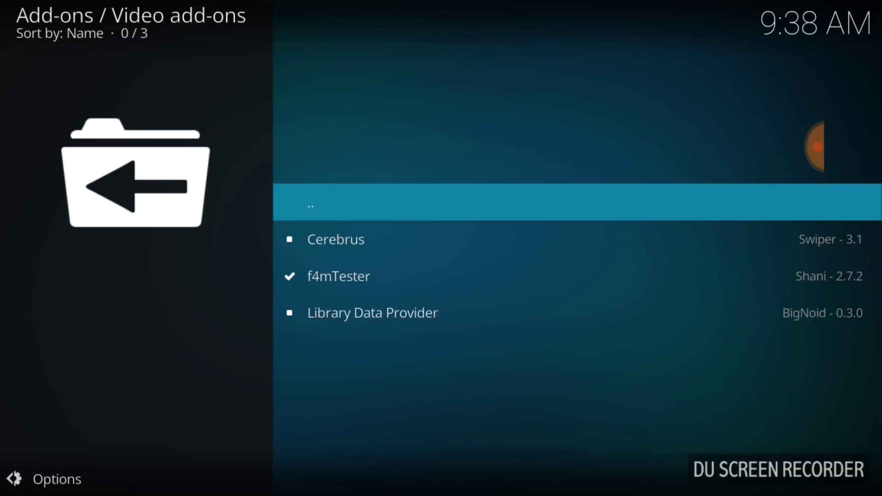
{"action": "left_click", "coordinate": [336, 240]}
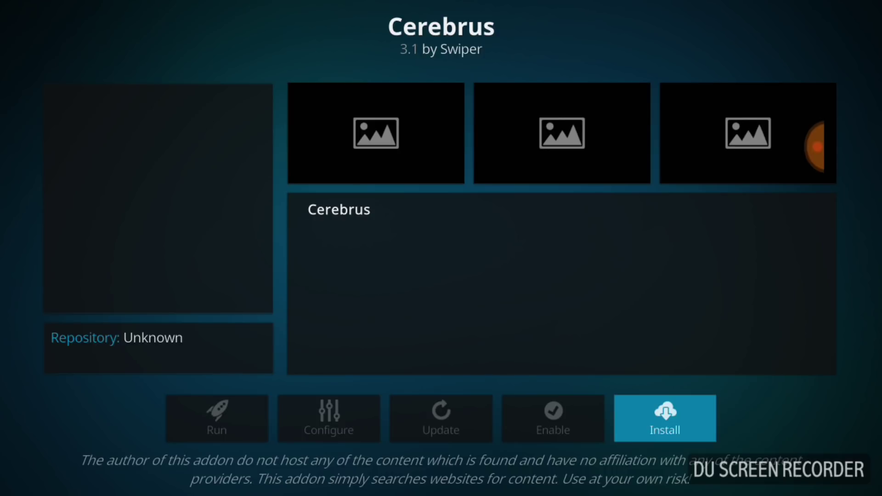
{"action": "left_click", "coordinate": [665, 419]}
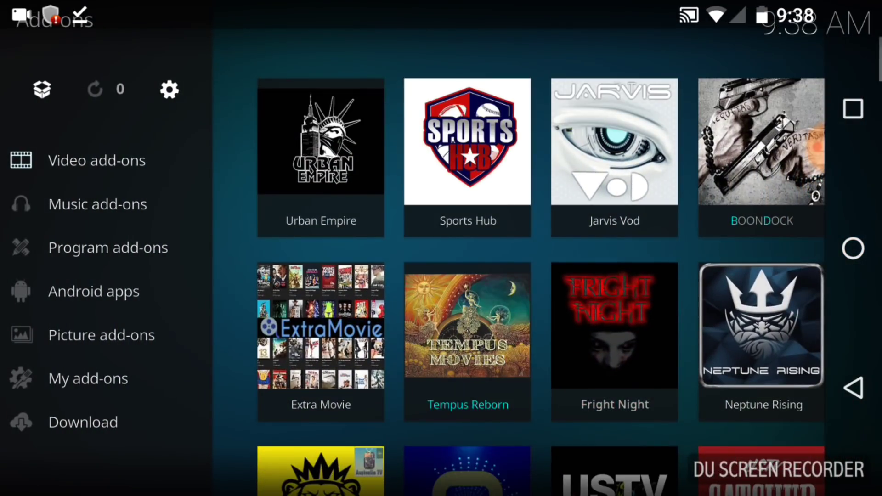
Find Cerebrus in the video add-ons grid and launch it.
{"action": "scroll", "scroll_direction": "down", "scroll_amount": 3}
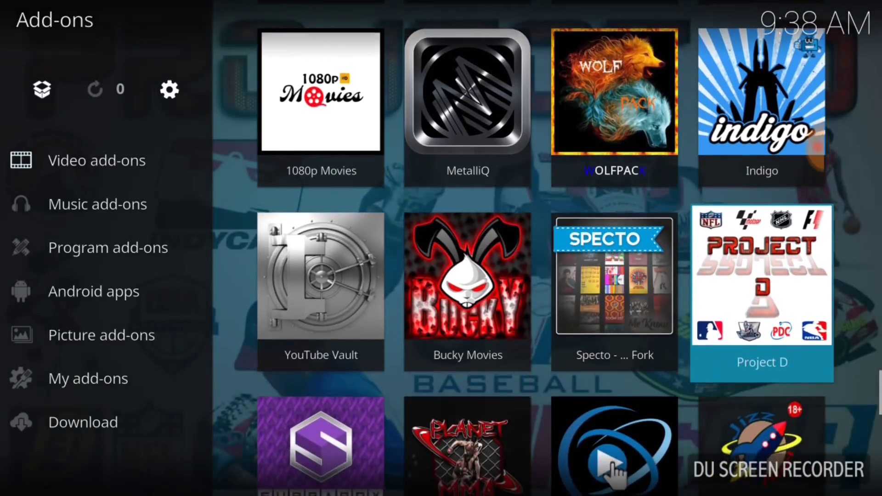
{"action": "scroll", "scroll_direction": "down", "scroll_amount": 3}
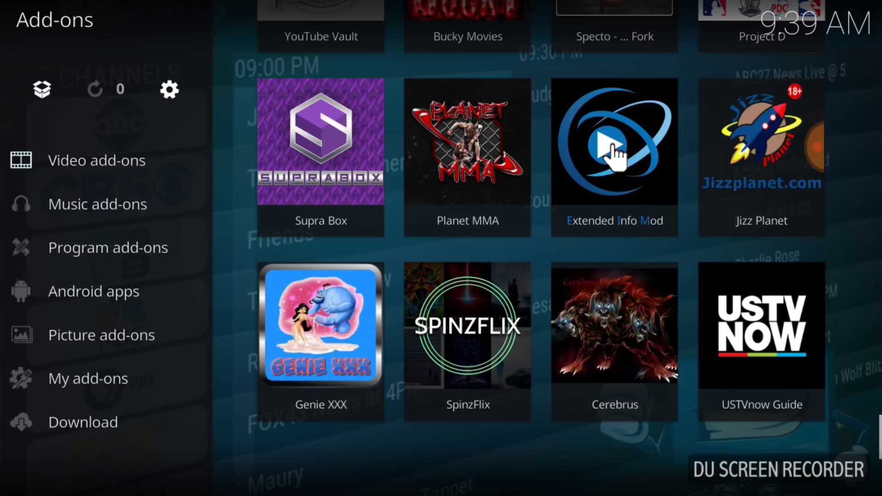
{"action": "left_click", "coordinate": [611, 147]}
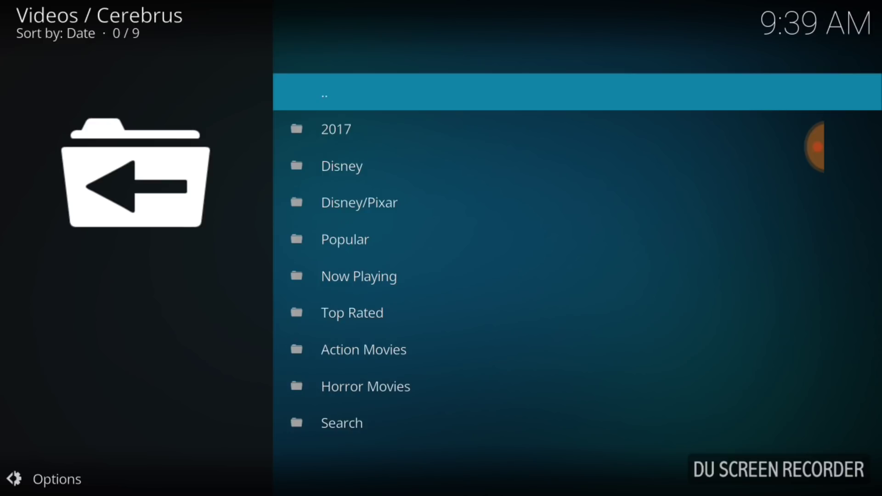
Browse Cerebrus's Now Playing movies, then go back to the video add-ons grid.
{"action": "left_click", "coordinate": [359, 277]}
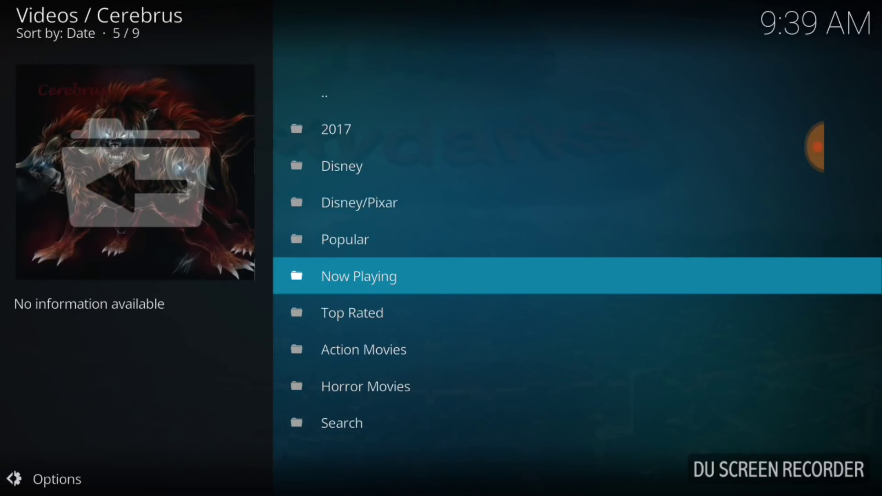
{"action": "left_click", "coordinate": [359, 277]}
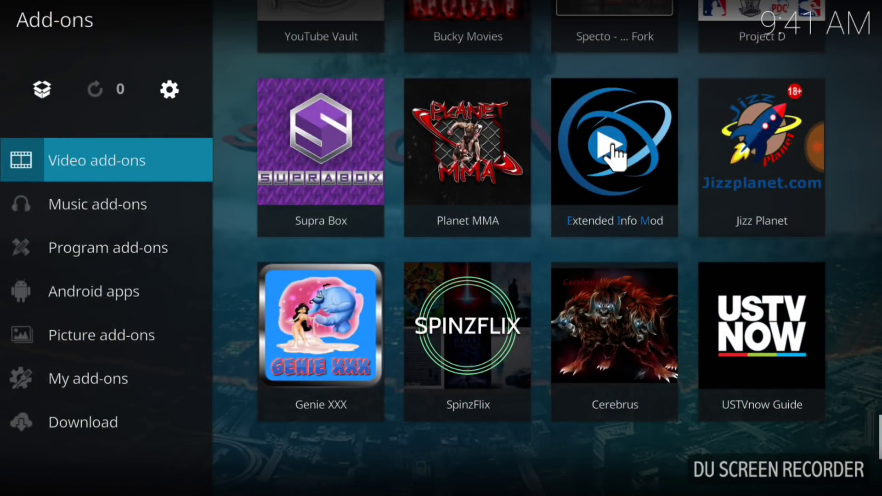
{"action": "scroll", "scroll_direction": "down", "scroll_amount": 3}
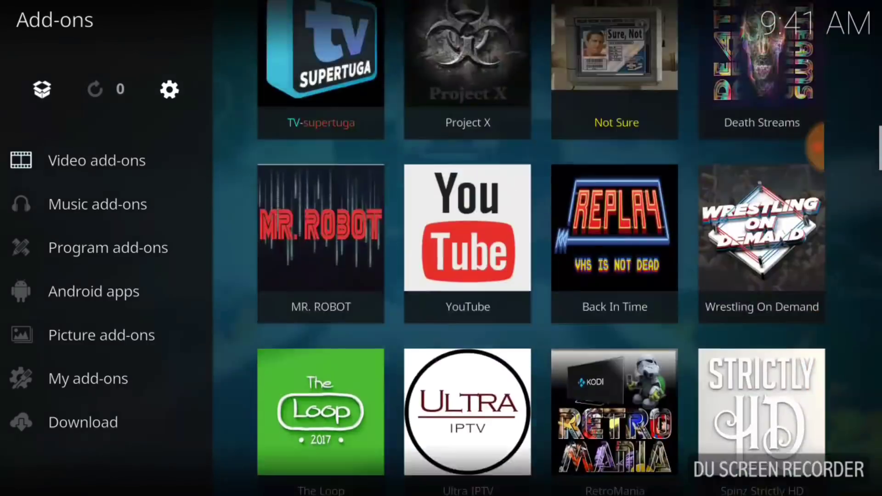